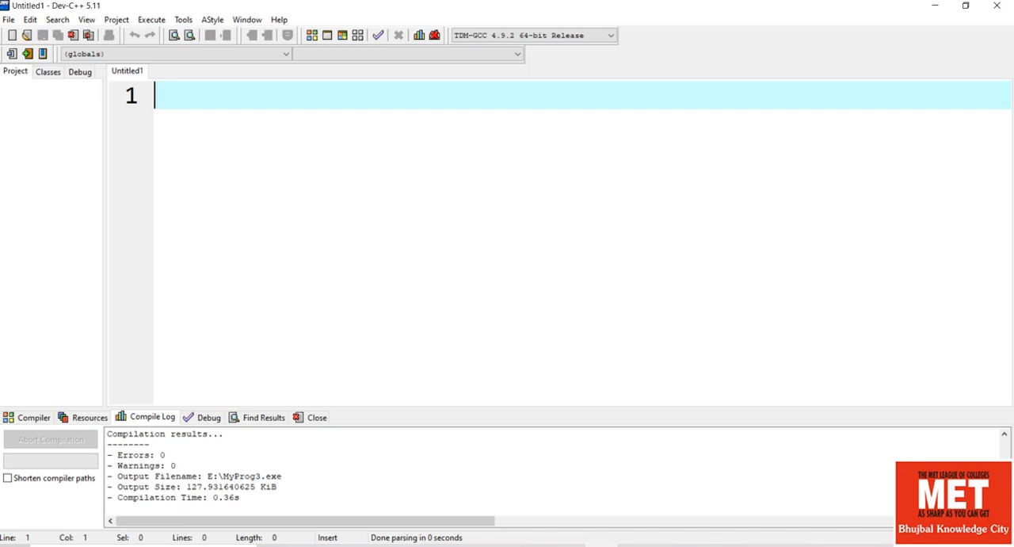
Write a /* ... */ block comment with 'This is my first program' and an Author line
{"action": "type", "text": "/"}
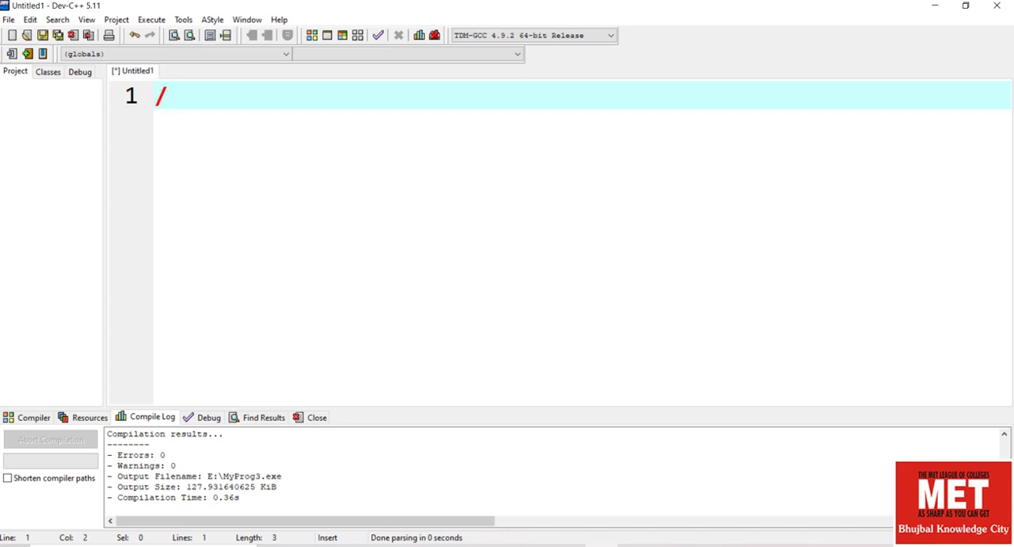
{"action": "type", "text": "*"}
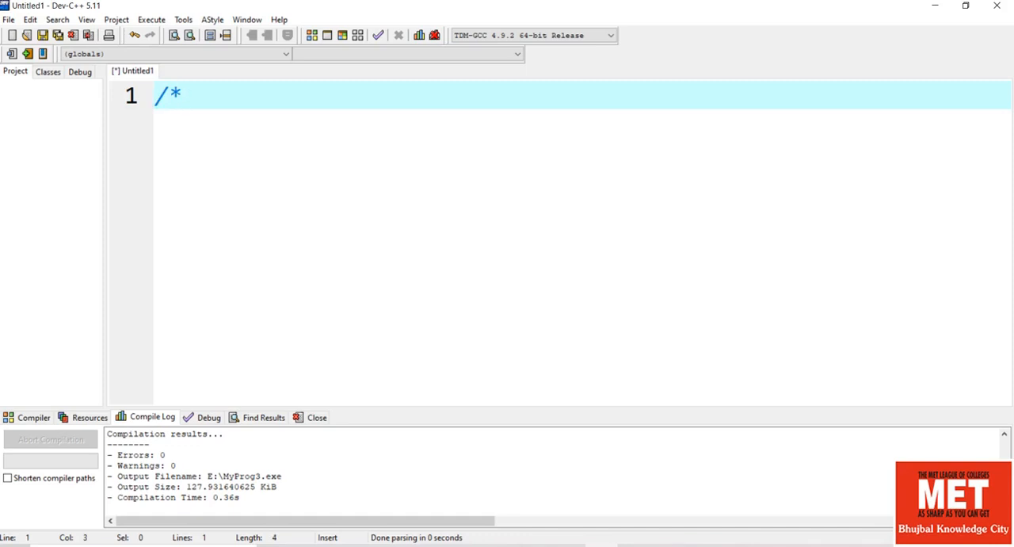
{"action": "key", "text": "Return"}
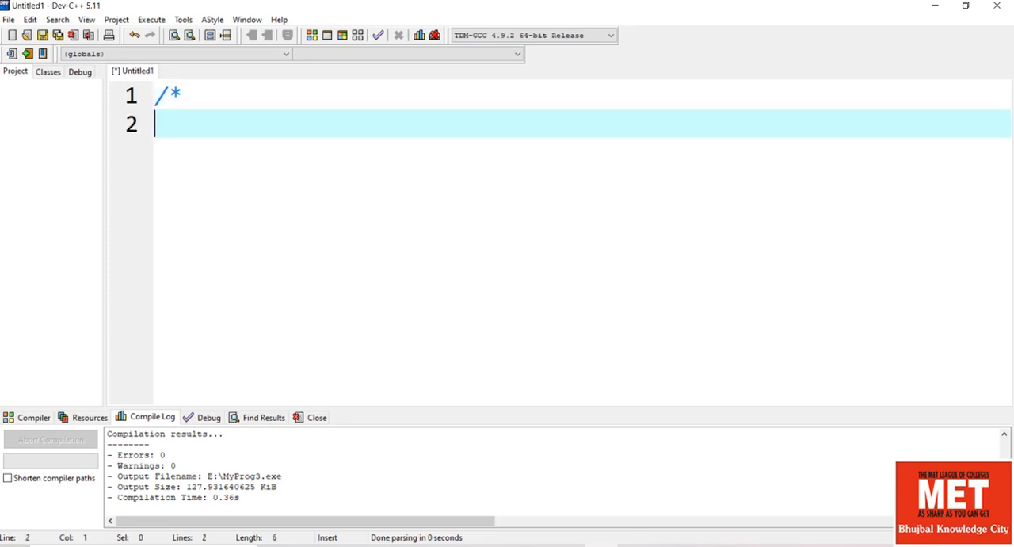
{"action": "type", "text": "This is"}
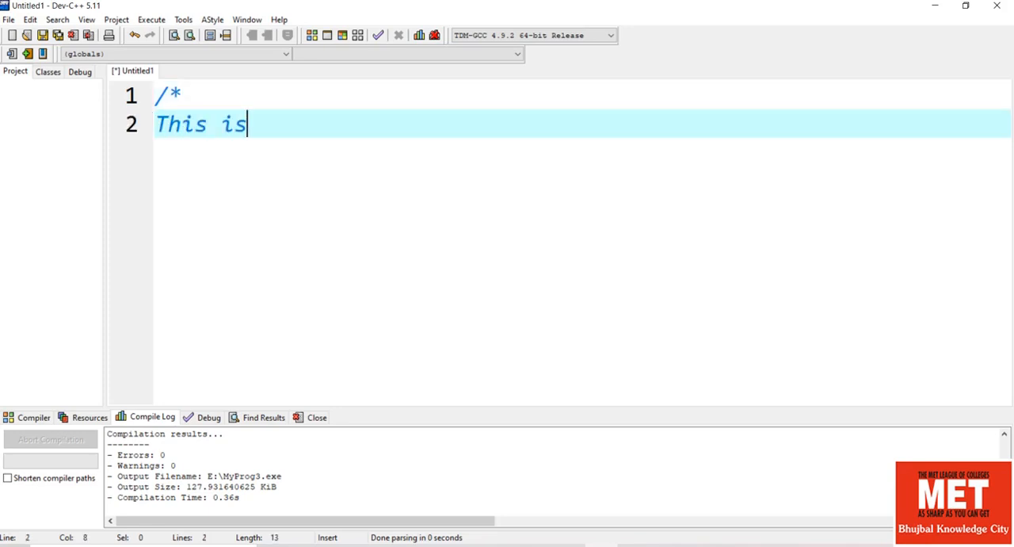
{"action": "type", "text": "my fi"}
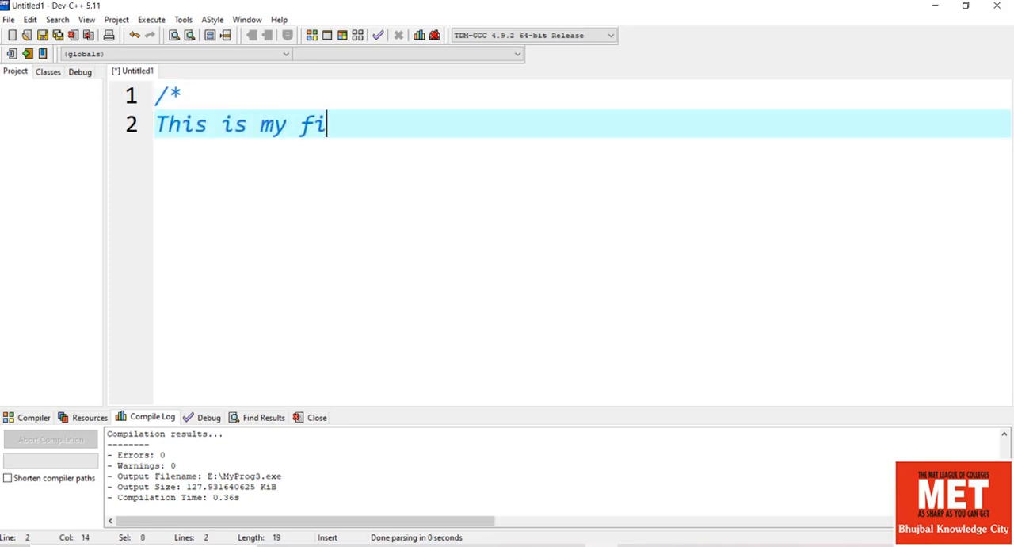
{"action": "type", "text": "rst pro"}
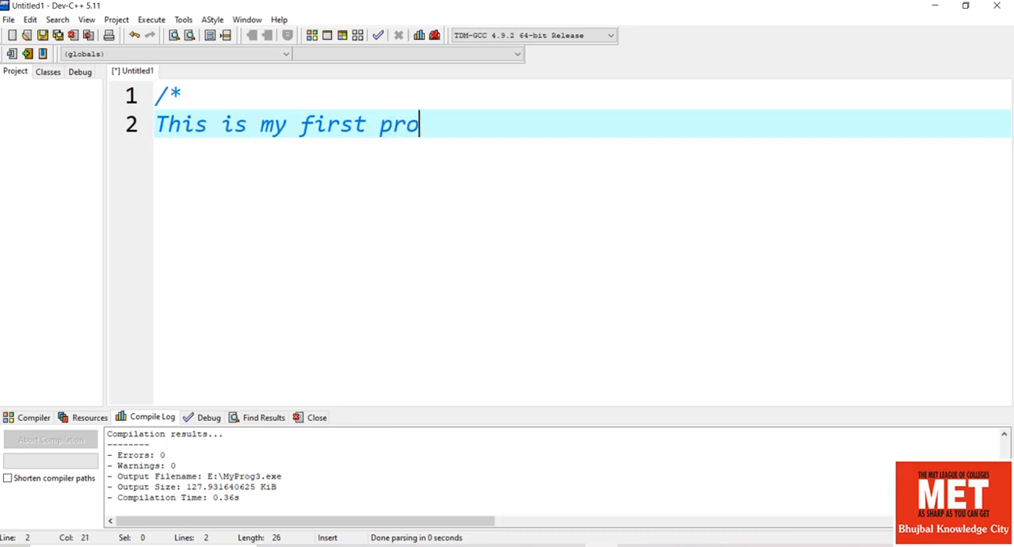
{"action": "type", "text": "gram"}
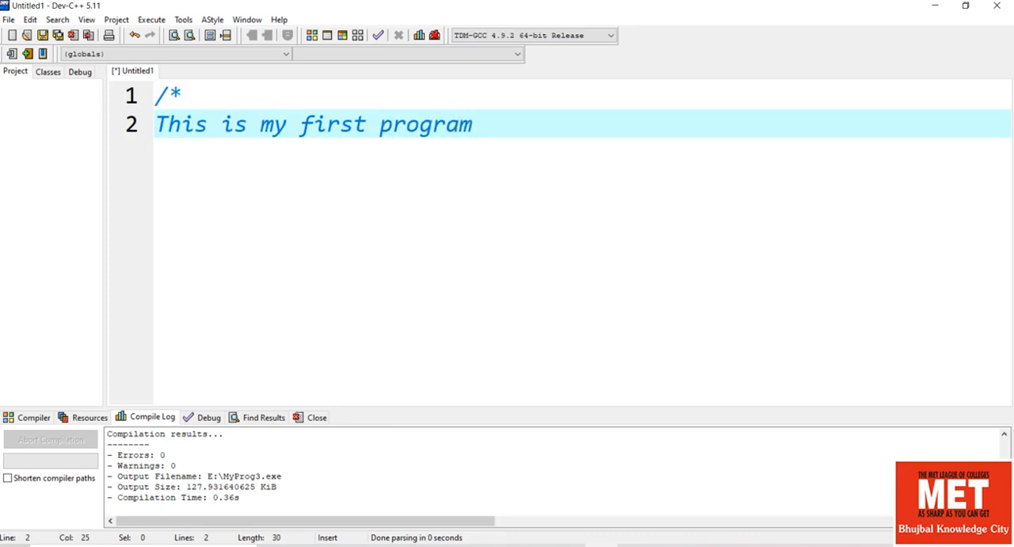
{"action": "key", "text": "Return"}
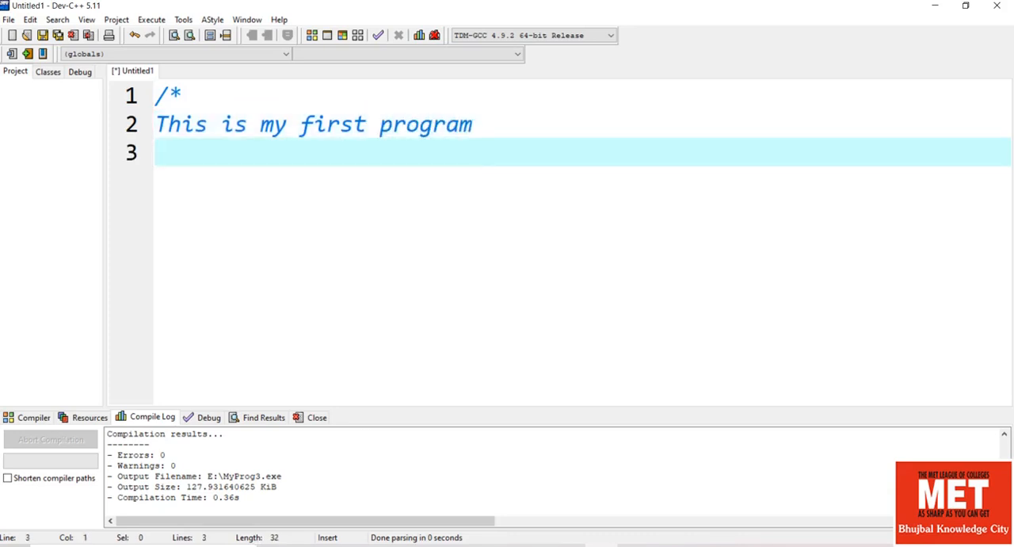
{"action": "type", "text": "Auth"}
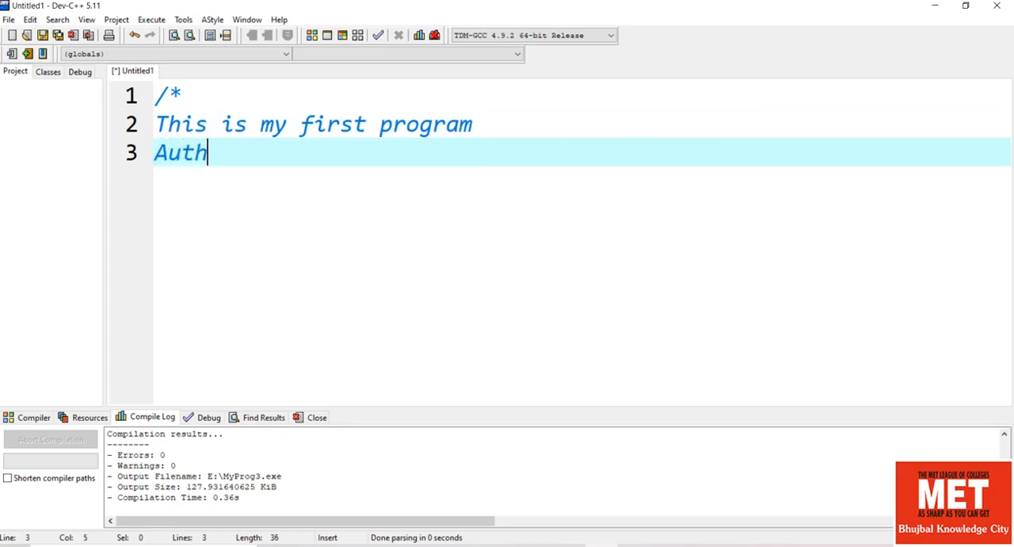
{"action": "type", "text": "or:olm"}
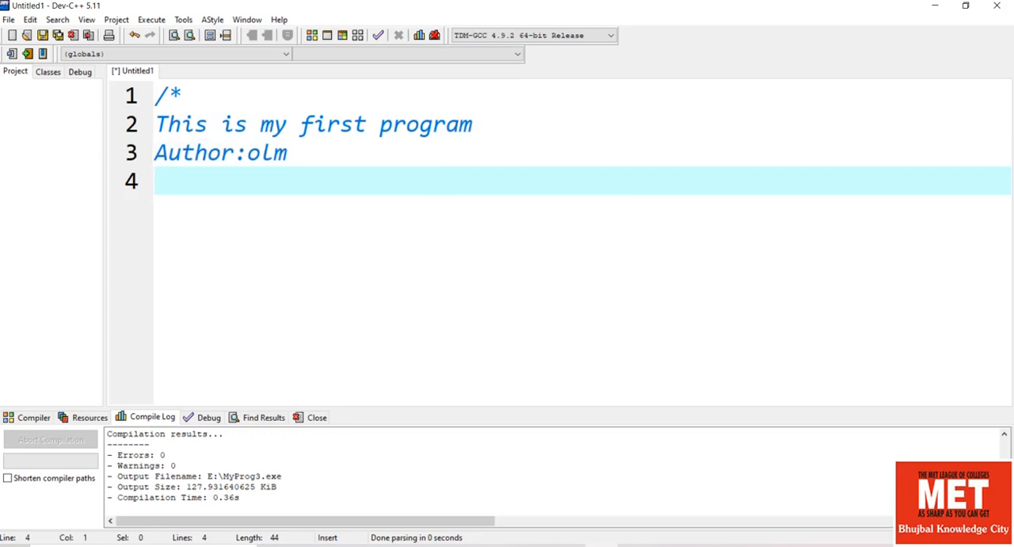
{"action": "type", "text": "*"}
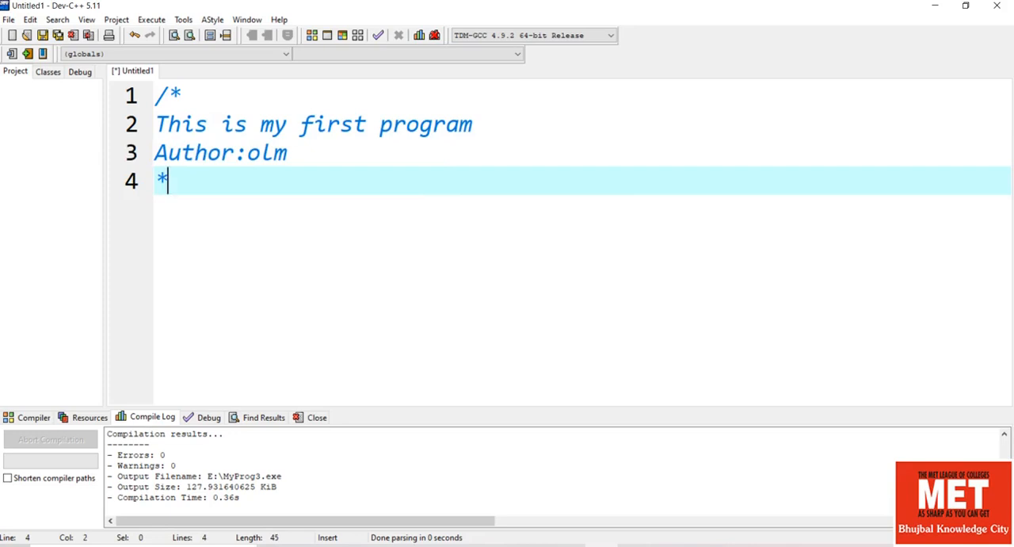
{"action": "type", "text": "/"}
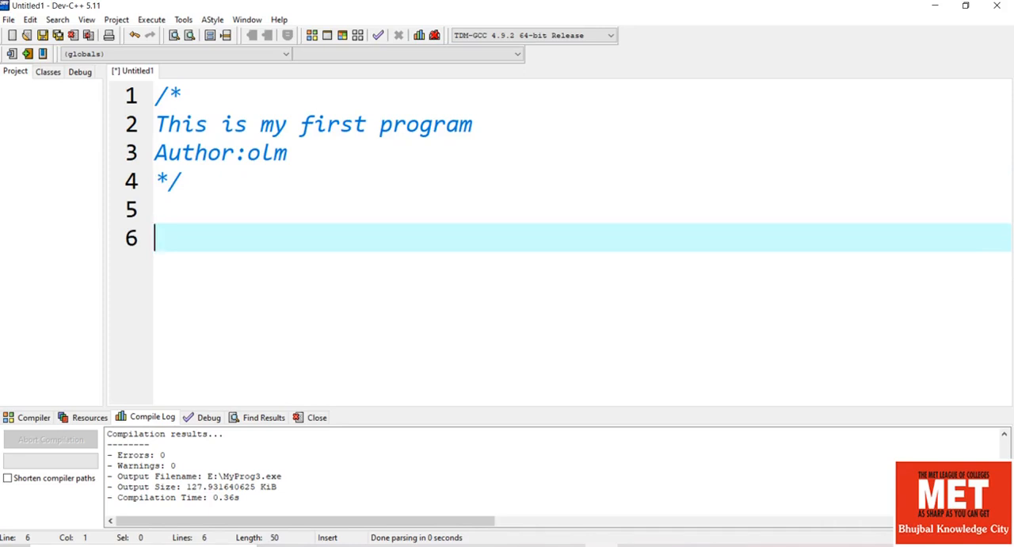
Write the comment '//This is Single line comment' on line 6
{"action": "type", "text": "//"}
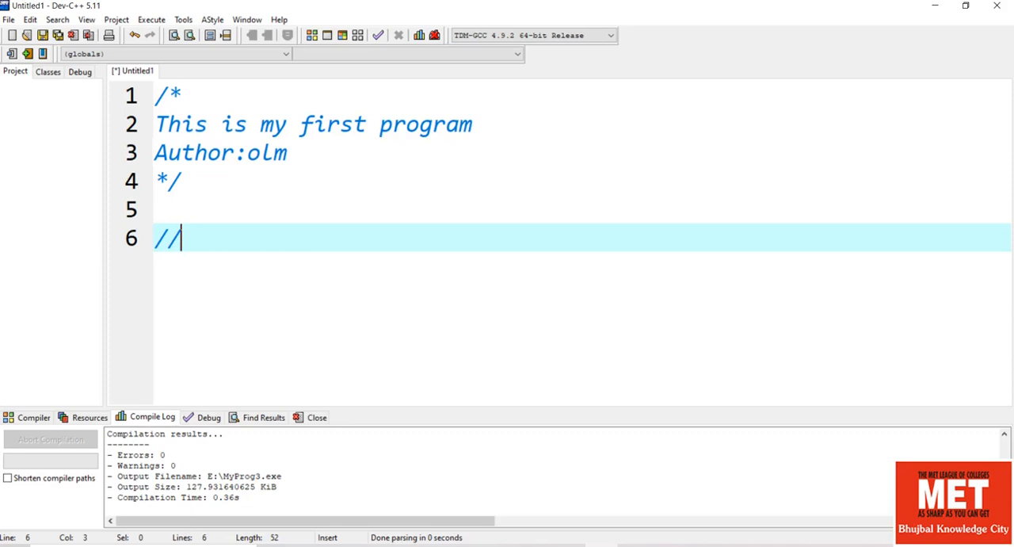
{"action": "type", "text": "T"}
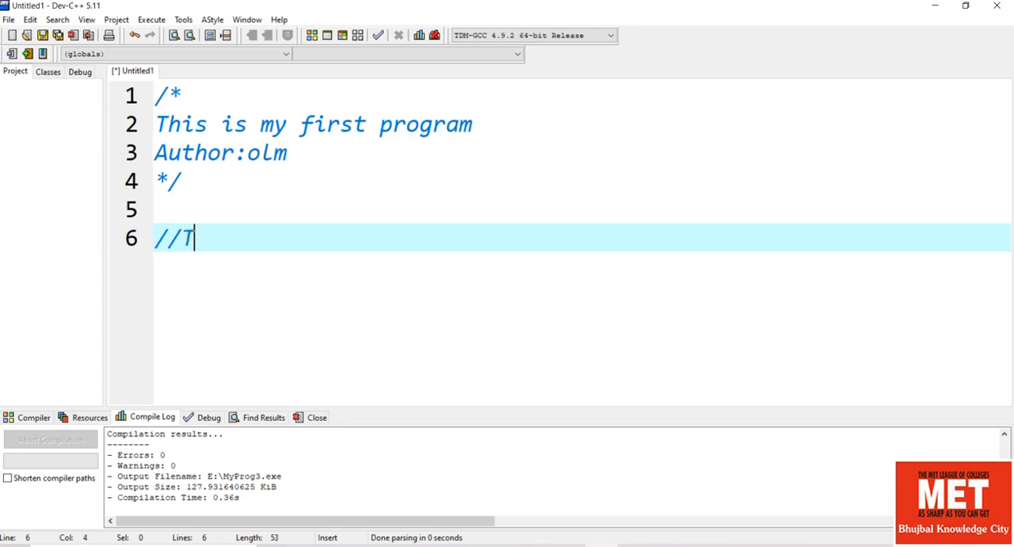
{"action": "type", "text": "his i"}
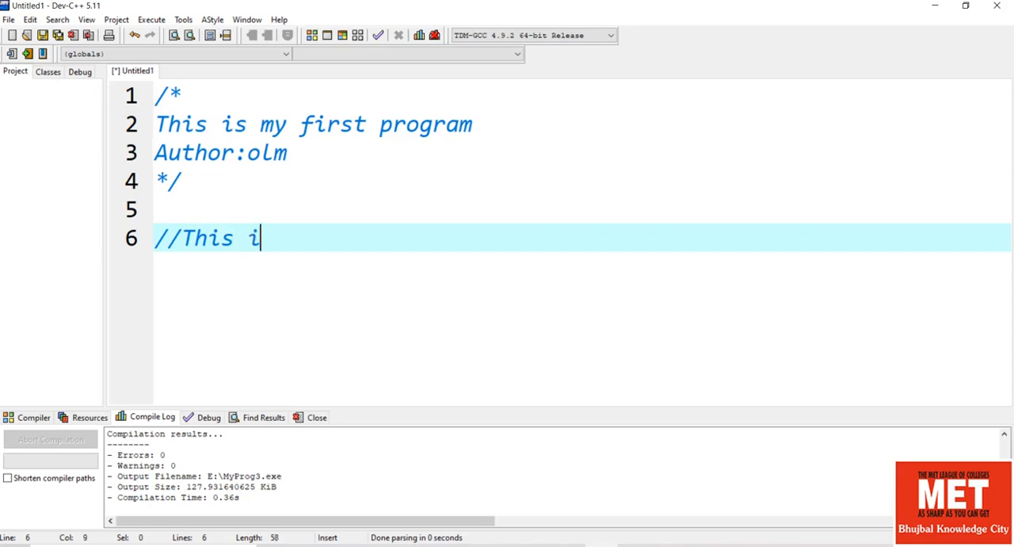
{"action": "type", "text": "s S"}
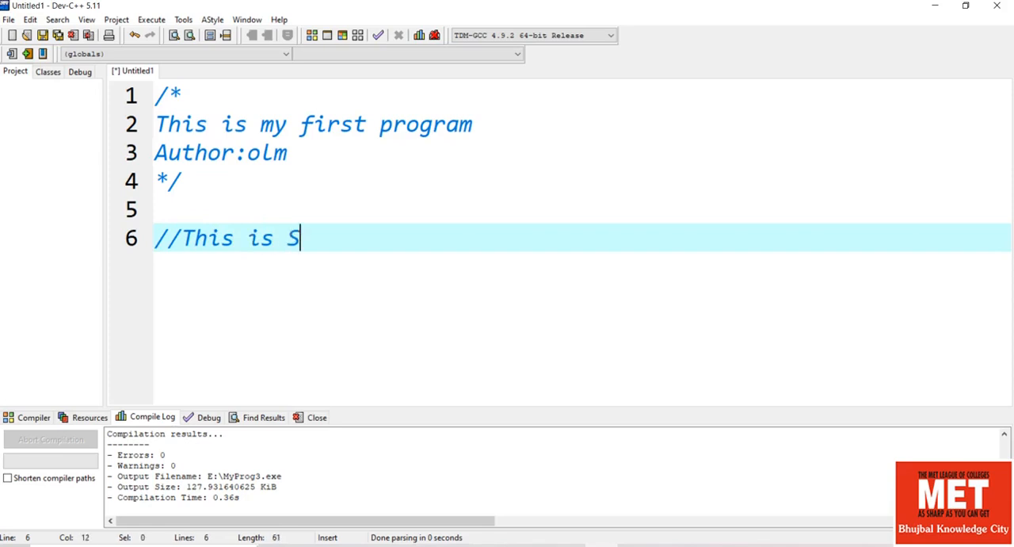
{"action": "type", "text": "ingle L"}
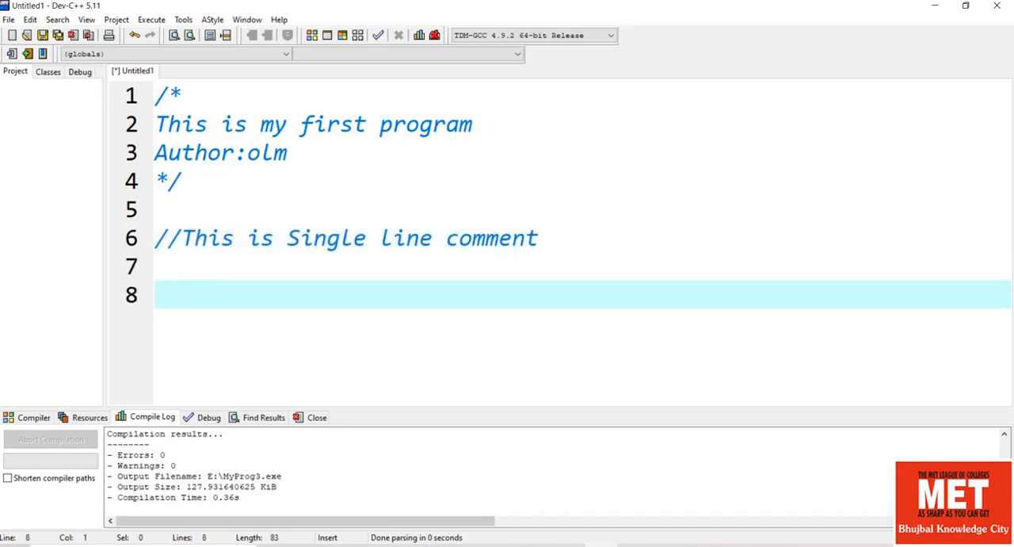
{"action": "left_click", "coordinate": [155, 295]}
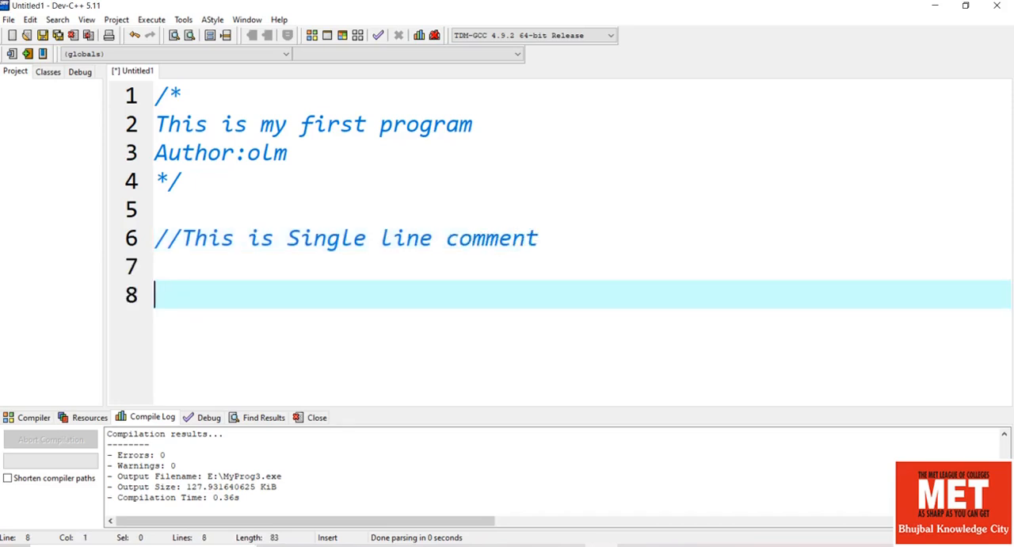
Add the #include<stdio.h> directive on line 8 and move to a new line
{"action": "type", "text": "#"}
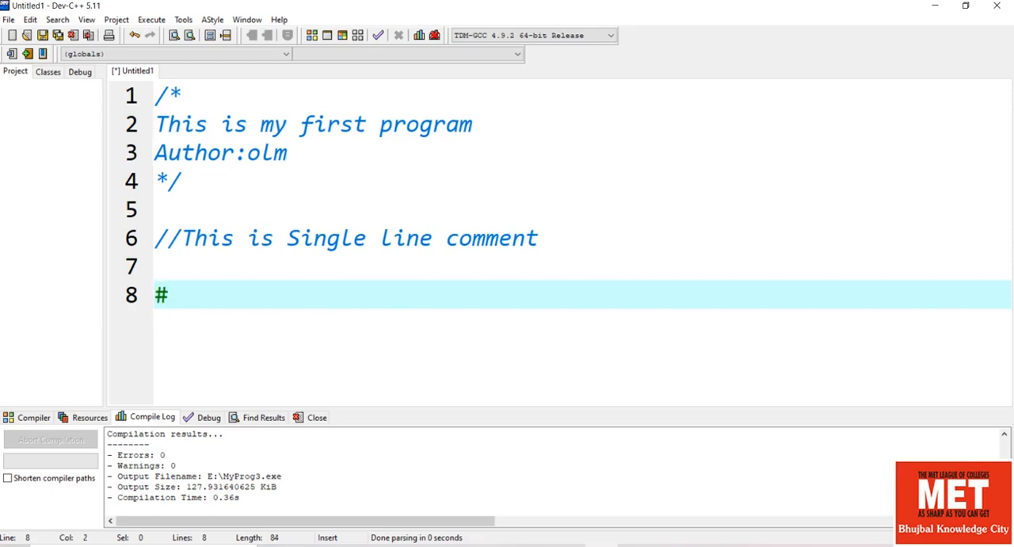
{"action": "type", "text": "include"}
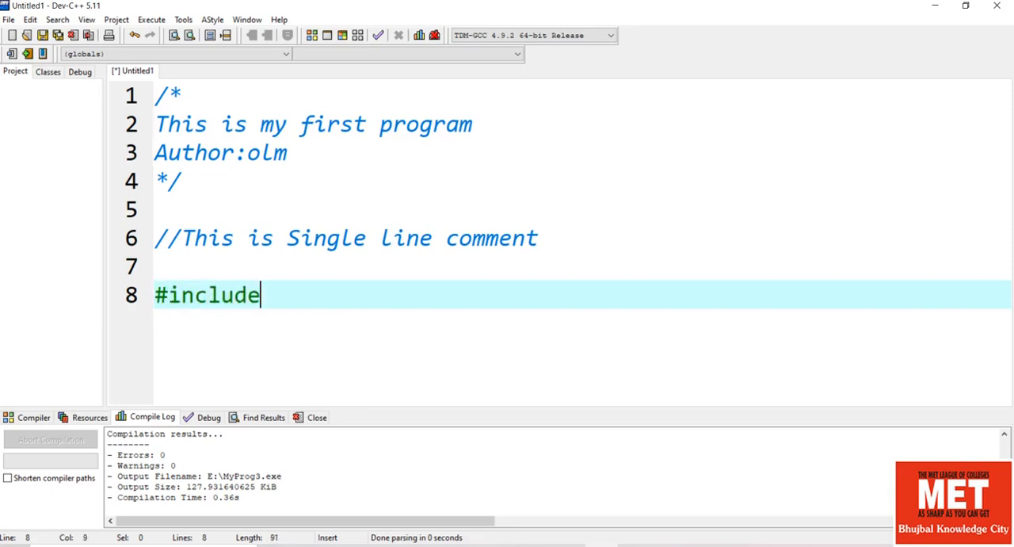
{"action": "type", "text": "<s>"}
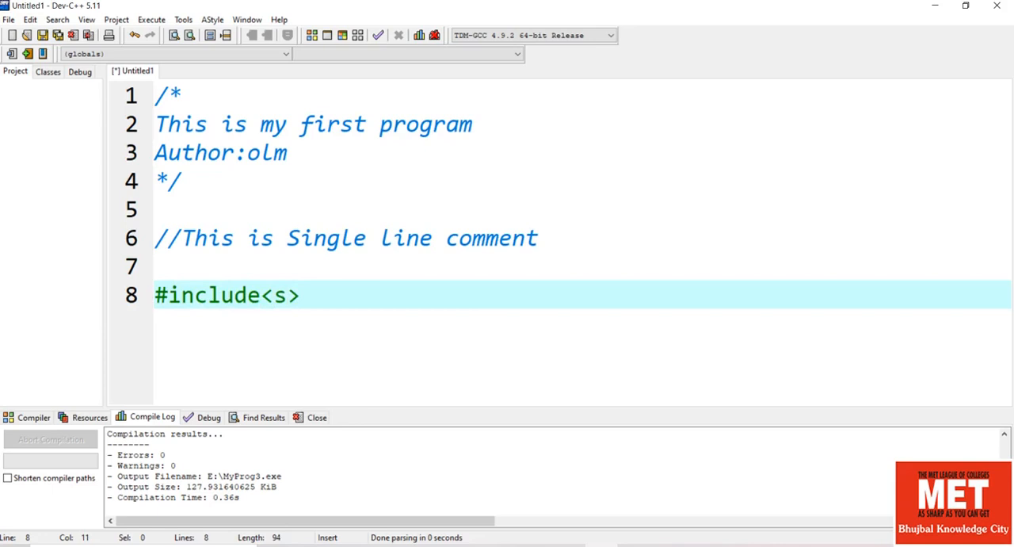
{"action": "type", "text": "tdio"}
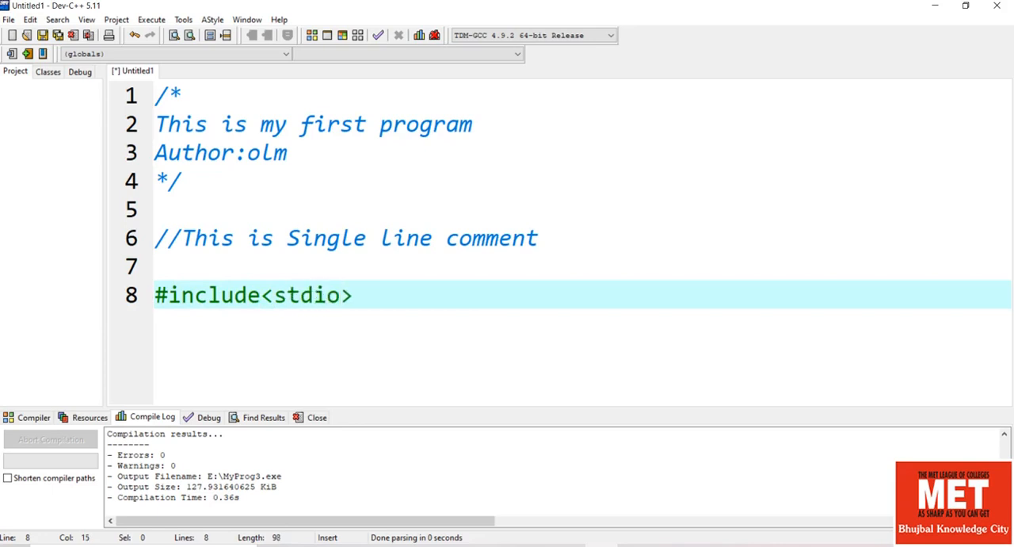
{"action": "type", "text": ".h"}
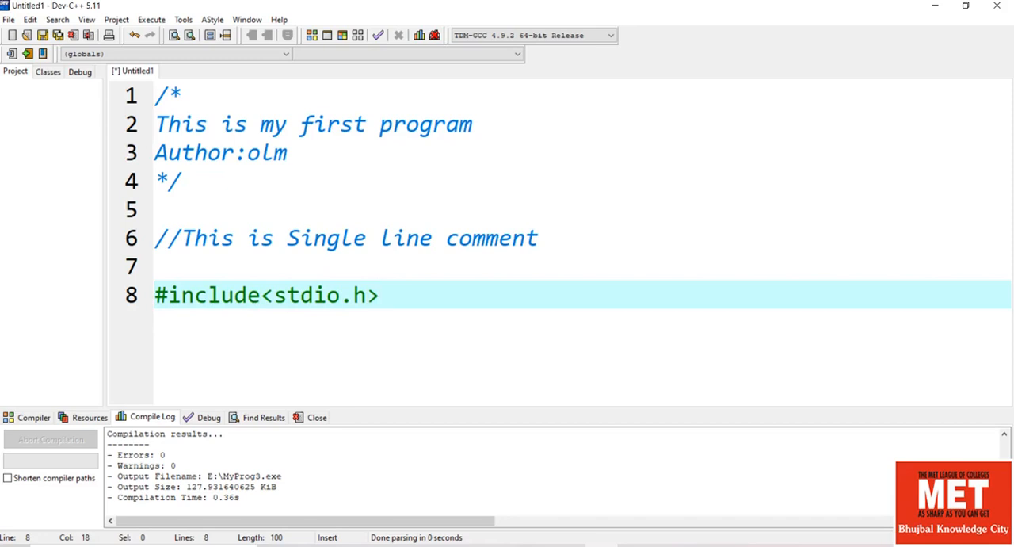
{"action": "key", "text": "Return"}
{"action": "type", "text": "m"}
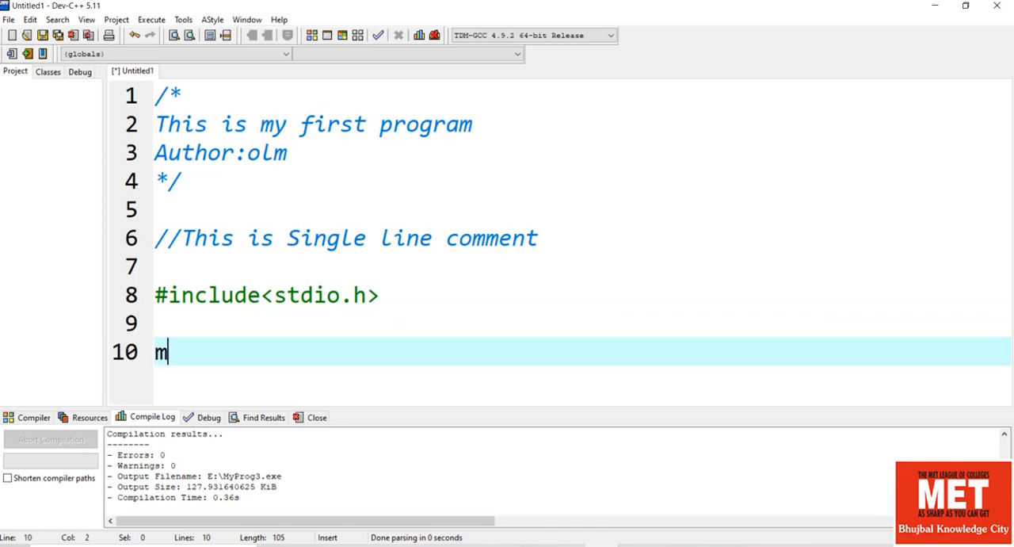
Write int main() with empty braces and place the cursor inside its body
{"action": "type", "text": "ain()"}
{"action": "type", "text": "{"}
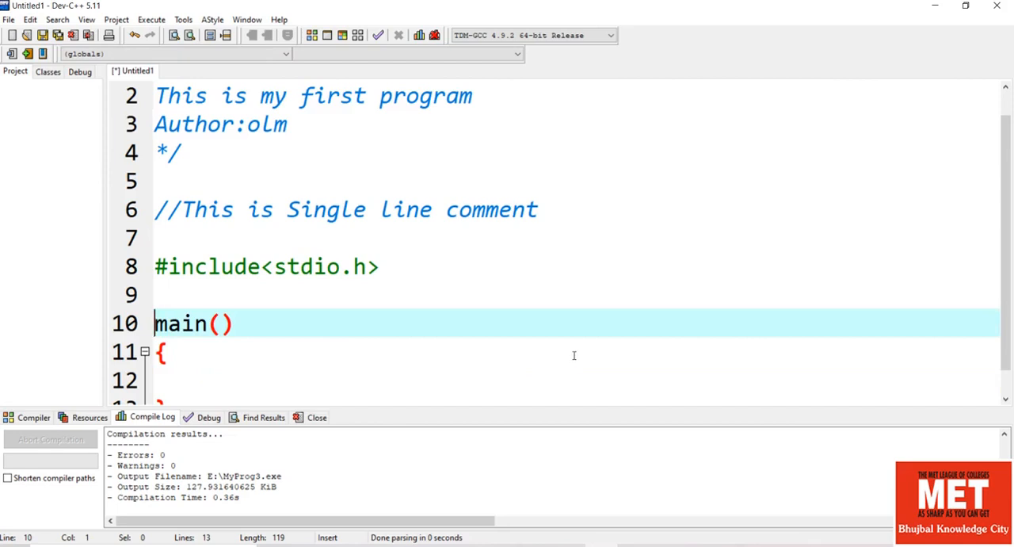
{"action": "type", "text": "in"}
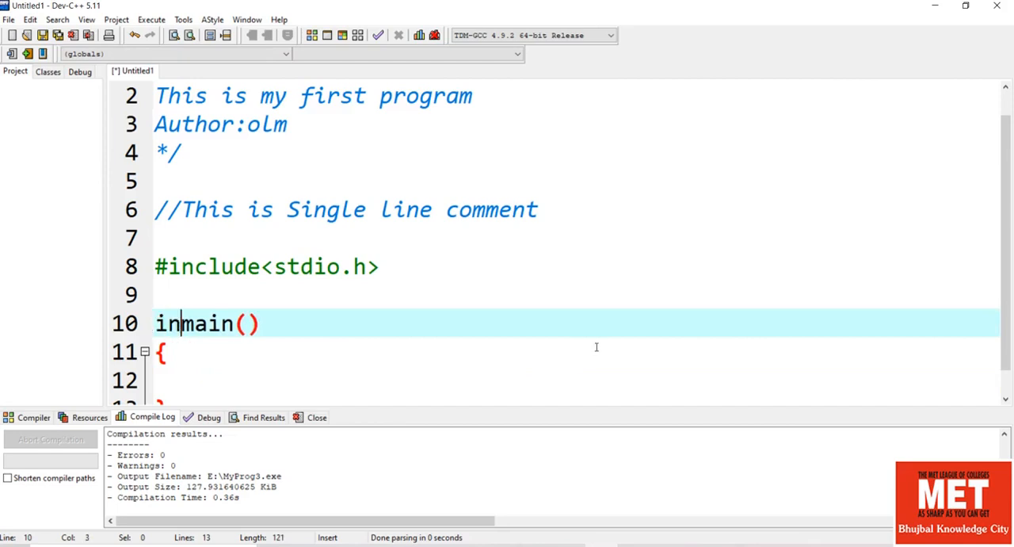
{"action": "type", "text": "t"}
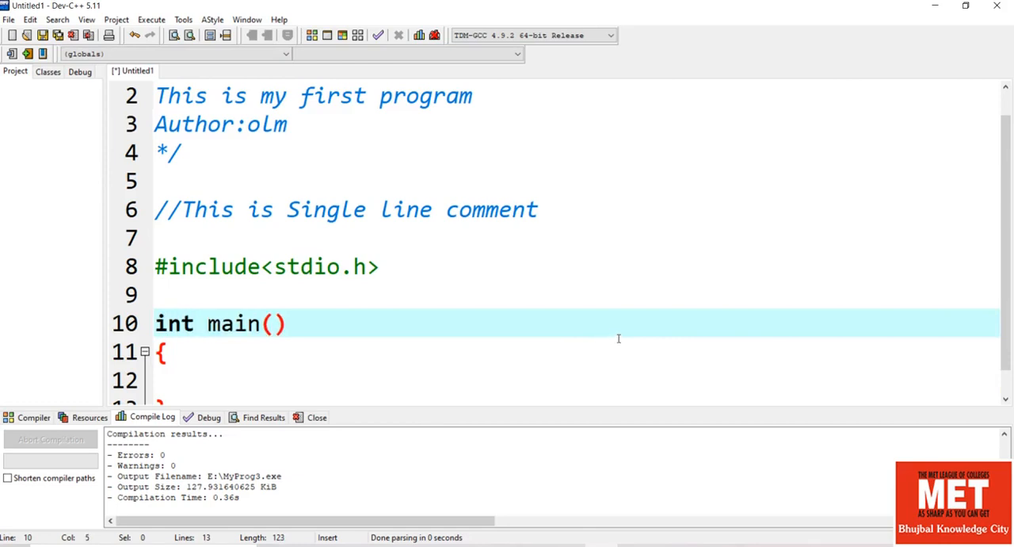
{"action": "mouse_move", "coordinate": [719, 333]}
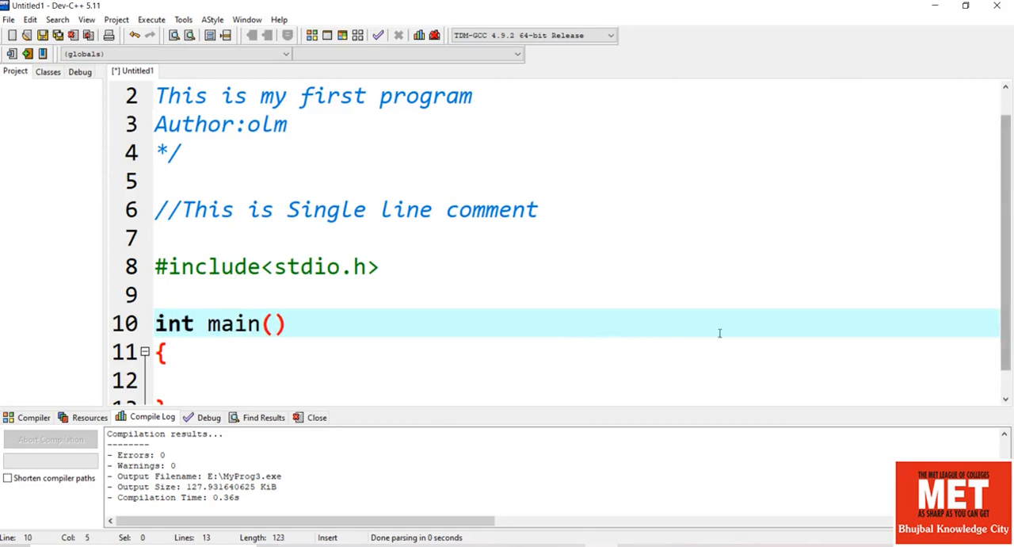
{"action": "left_click", "coordinate": [266, 359]}
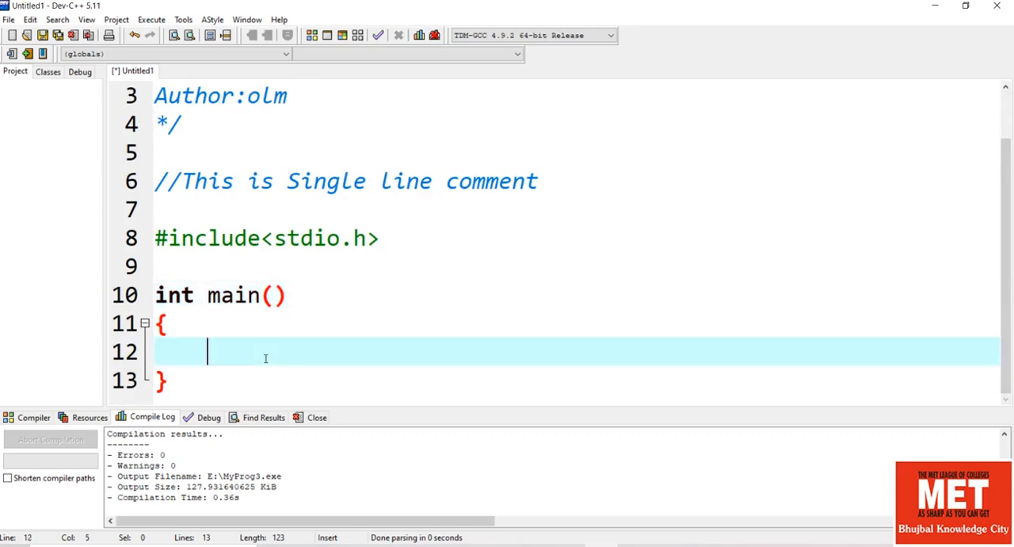
Add the statement return 0; inside main
{"action": "type", "text": "re"}
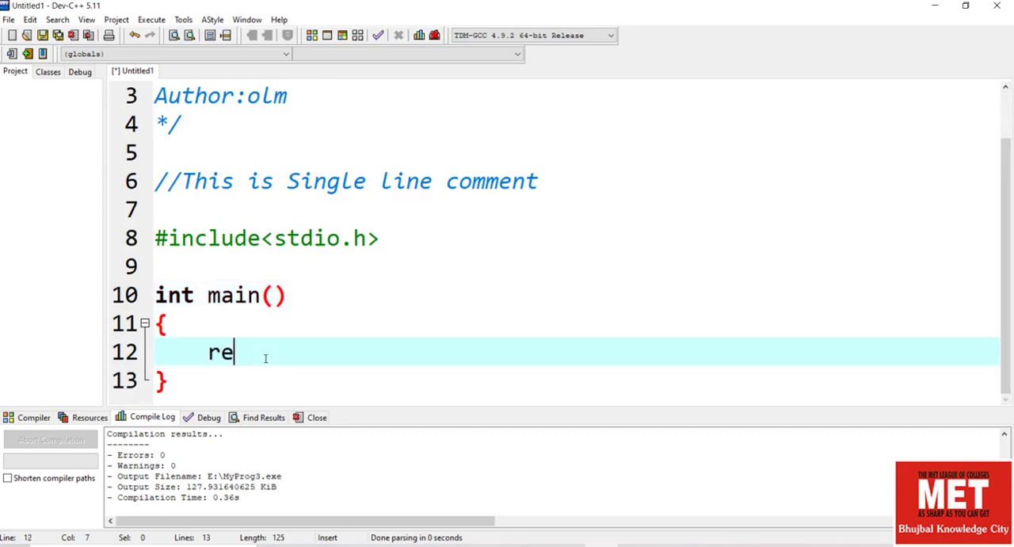
{"action": "type", "text": "tur"}
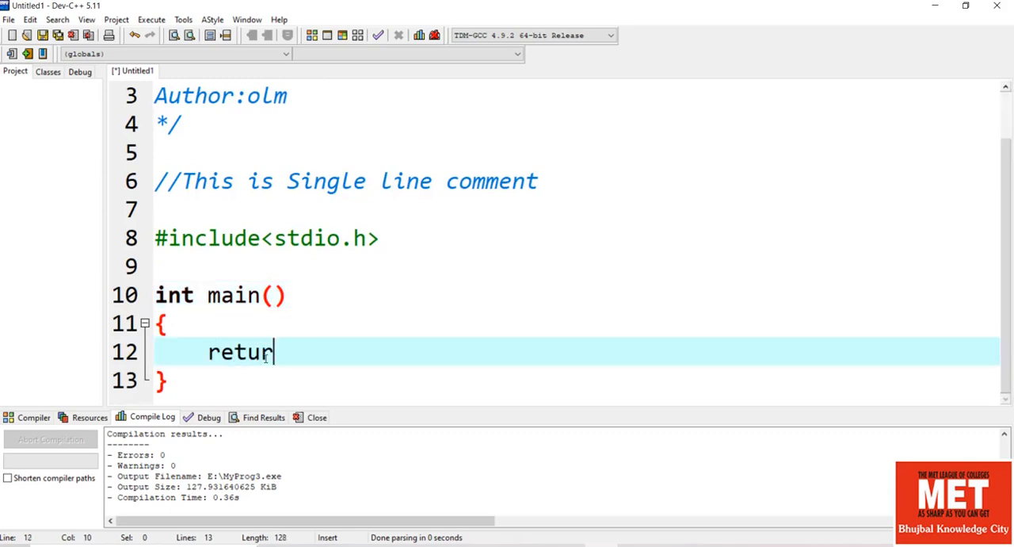
{"action": "type", "text": "n"}
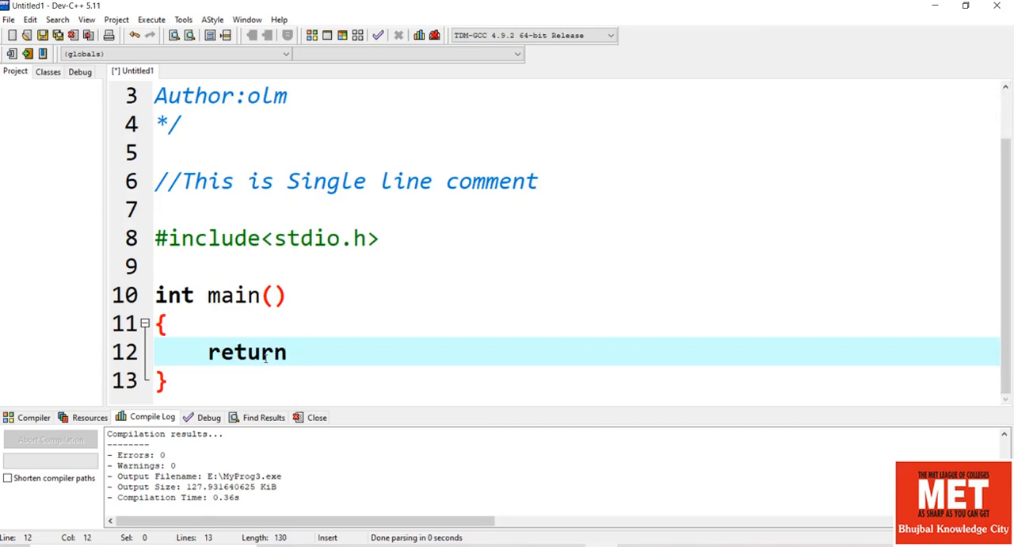
{"action": "type", "text": "0"}
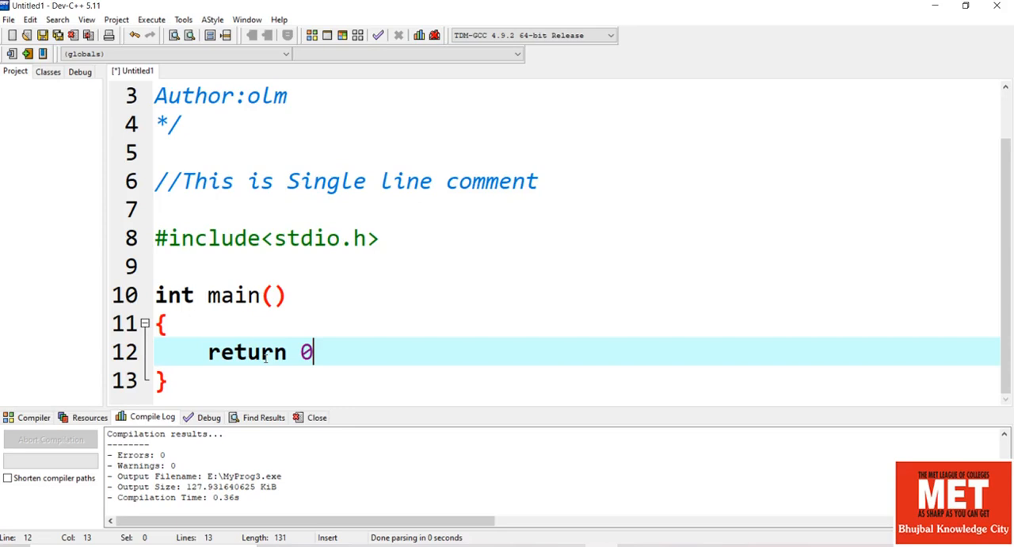
{"action": "type", "text": ";"}
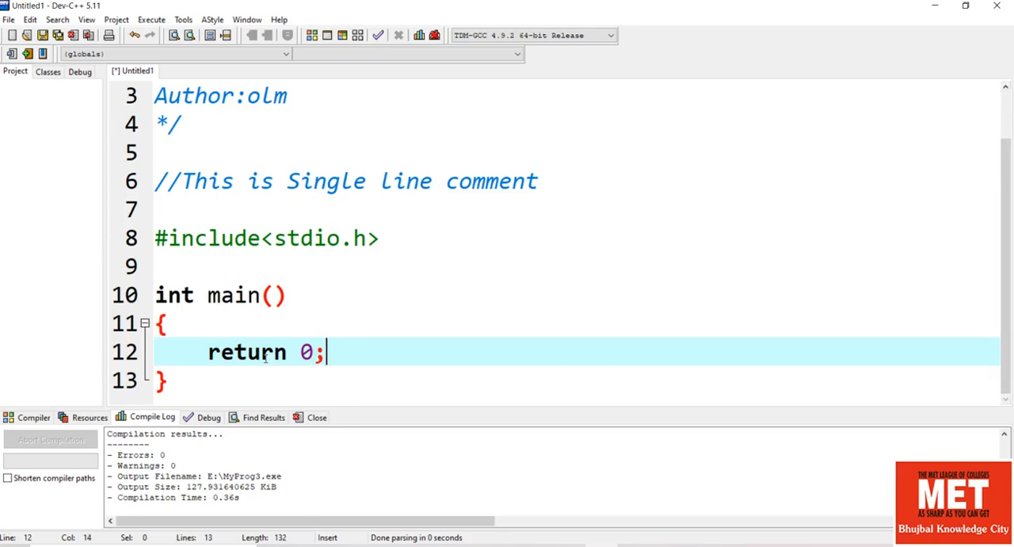
{"action": "mouse_move", "coordinate": [326, 291]}
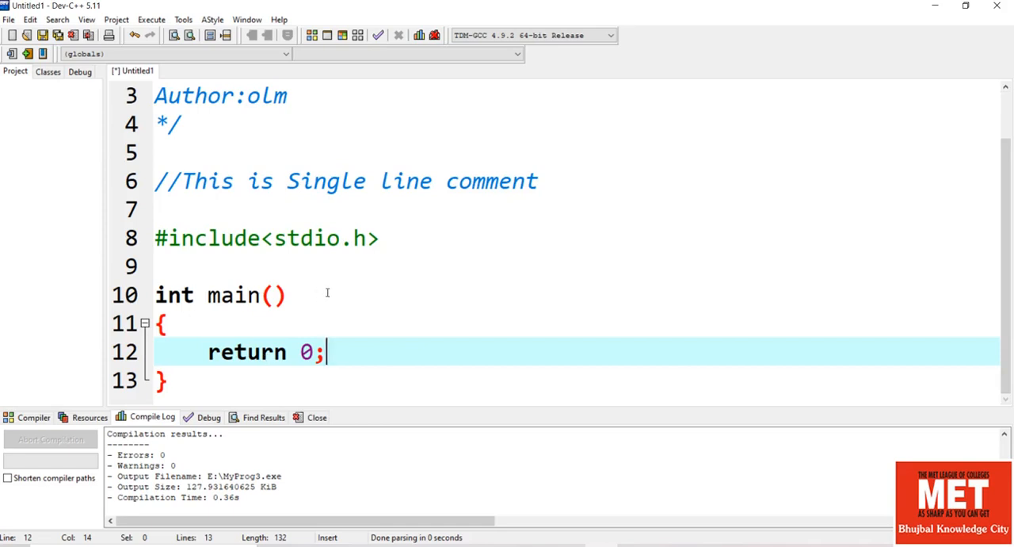
{"action": "mouse_move", "coordinate": [241, 323]}
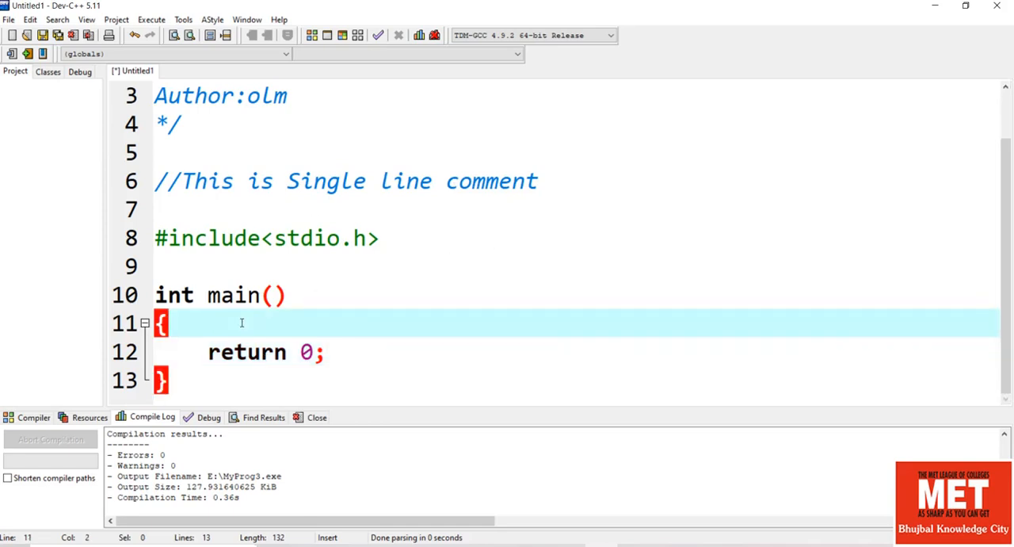
Add printf("Welcome to MET"); before the return statement
{"action": "type", "text": "pr"}
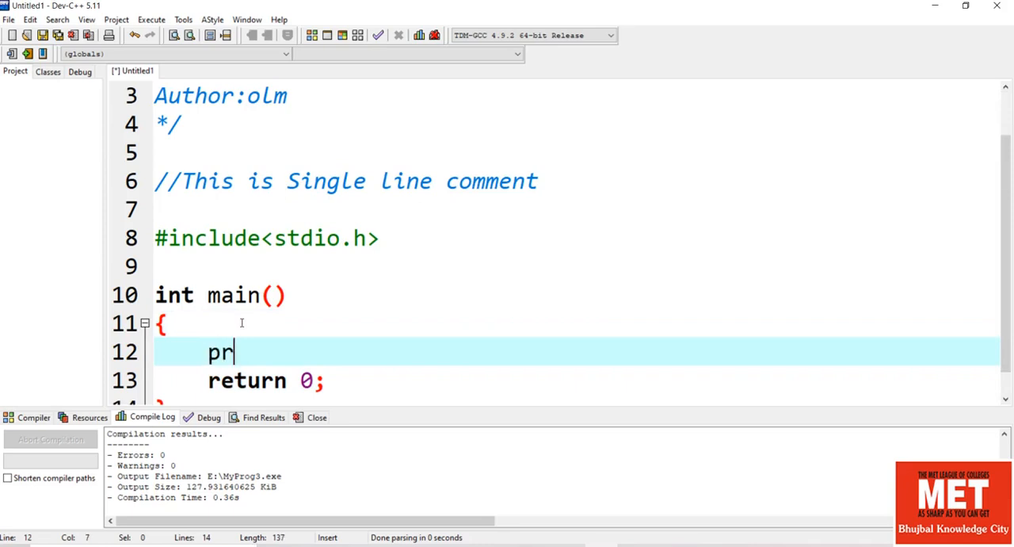
{"action": "type", "text": "intf"}
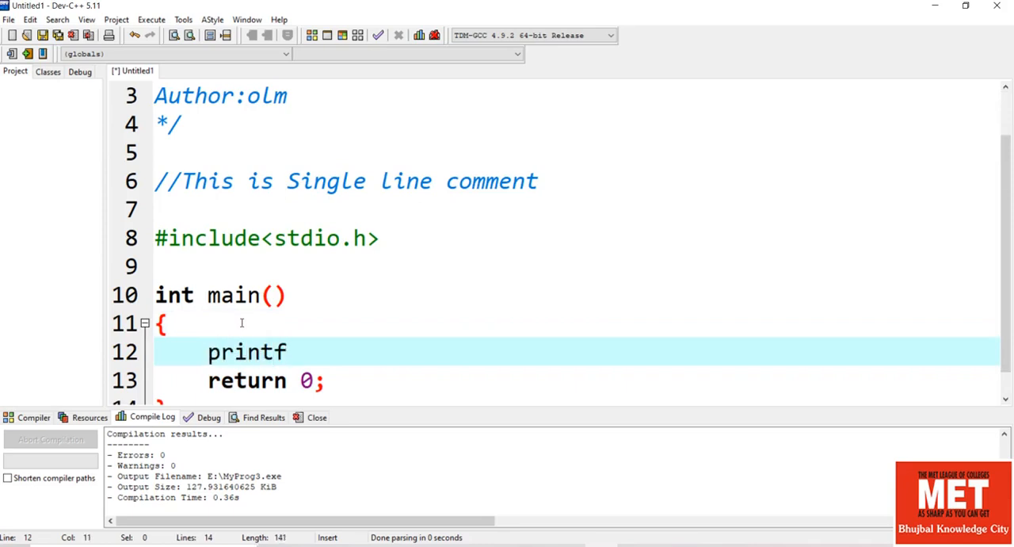
{"action": "type", "text": "("}
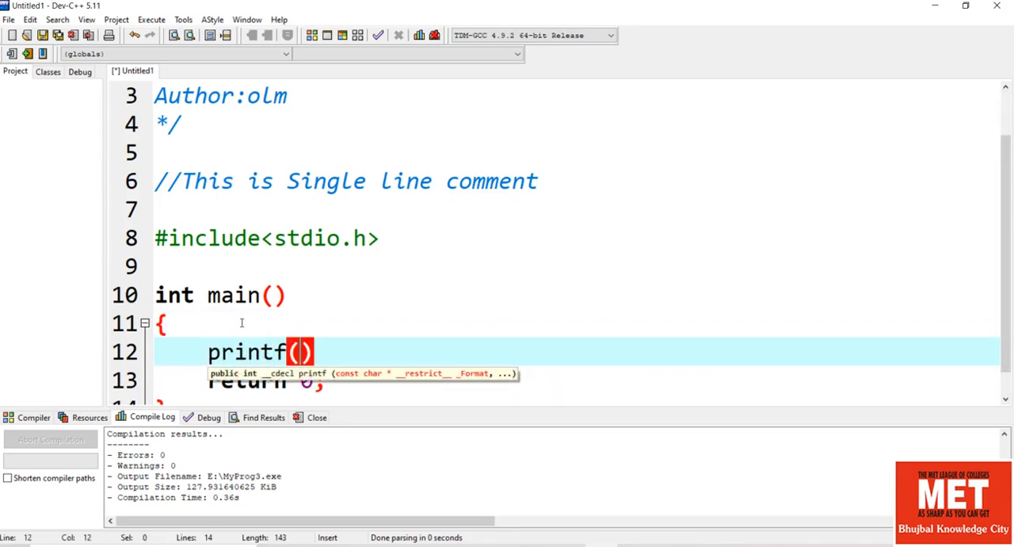
{"action": "type", "text": "\"Wel"}
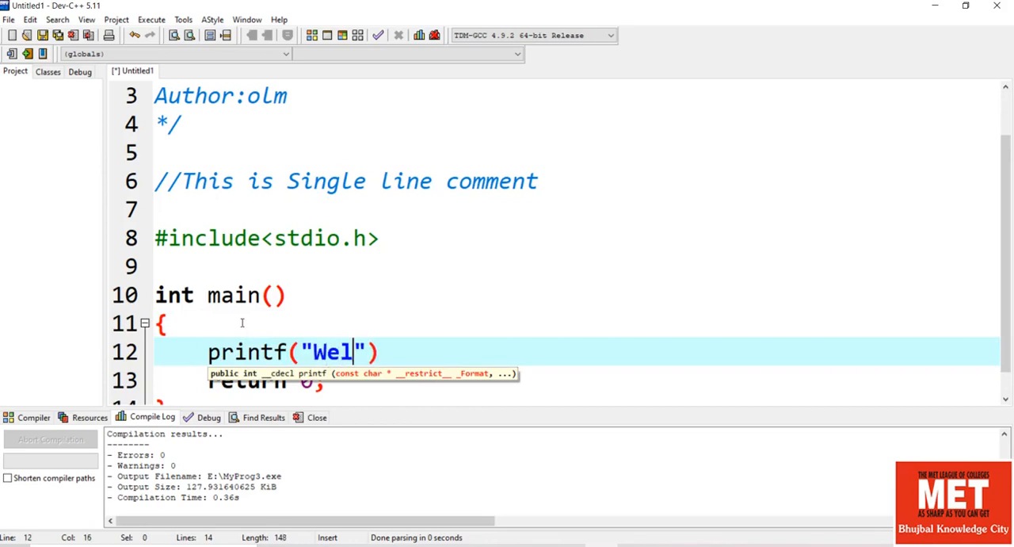
{"action": "type", "text": "come to"}
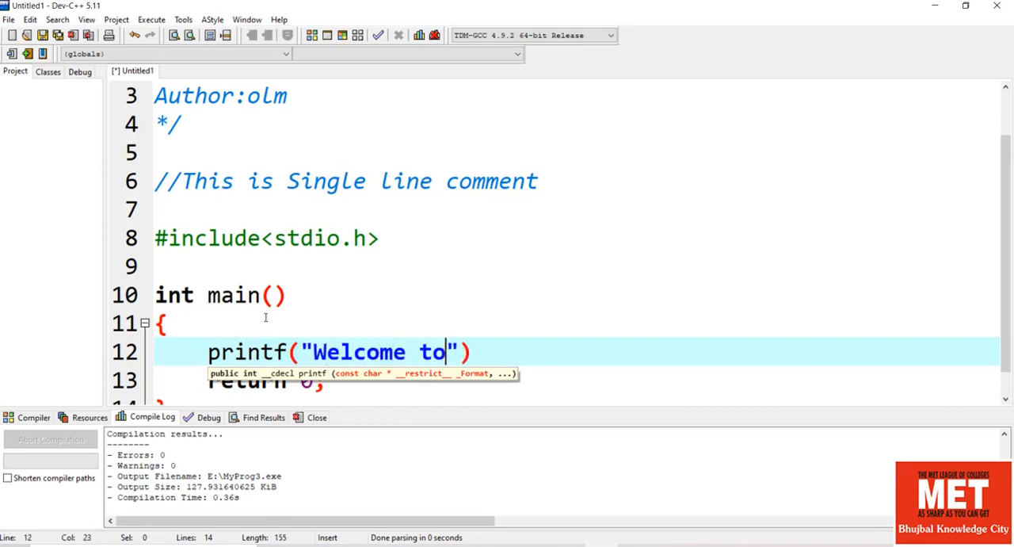
{"action": "type", "text": "MET\");"}
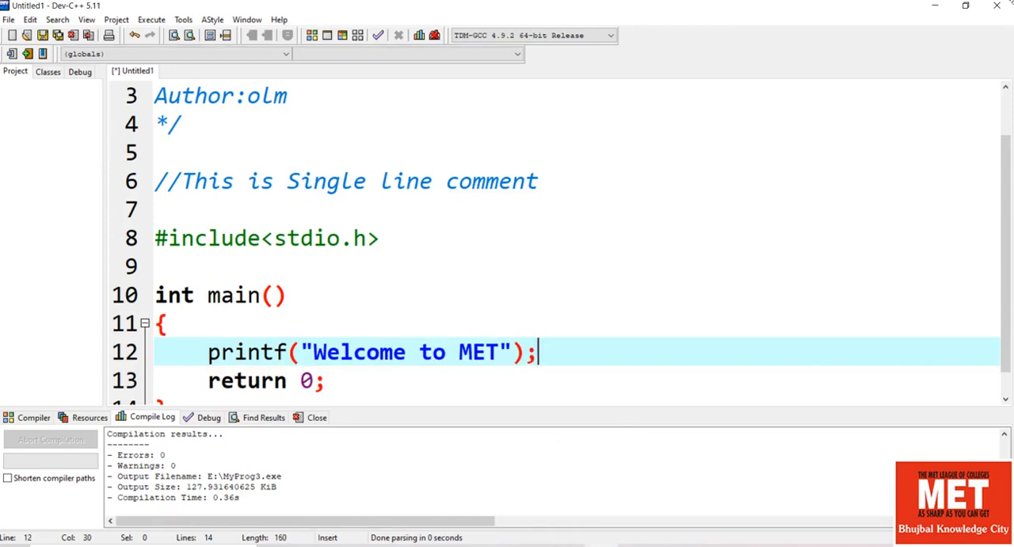
Save the program via Save As as the C source file MyProgram1.c
{"action": "left_click", "coordinate": [10, 19]}
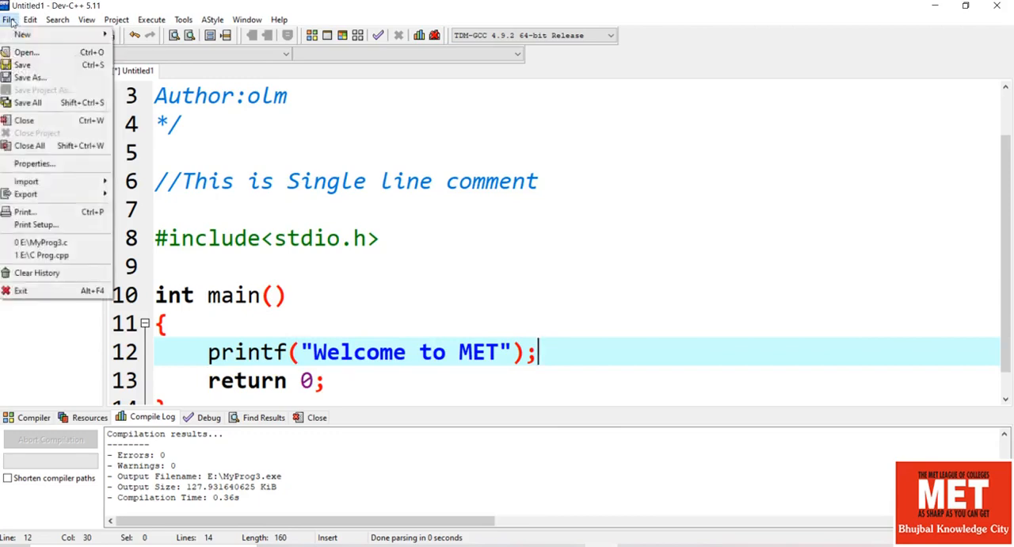
{"action": "left_click", "coordinate": [30, 76]}
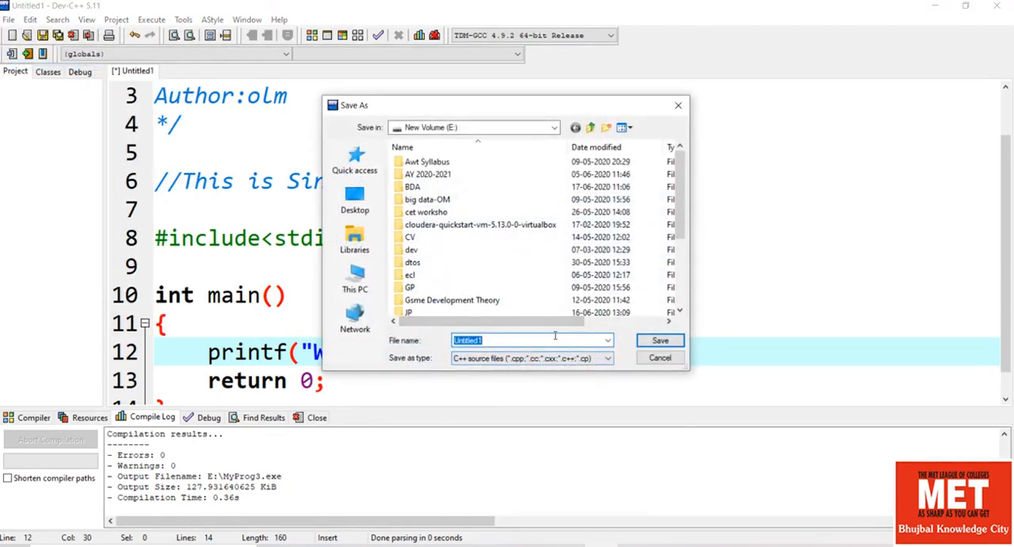
{"action": "type", "text": "MyProgra"}
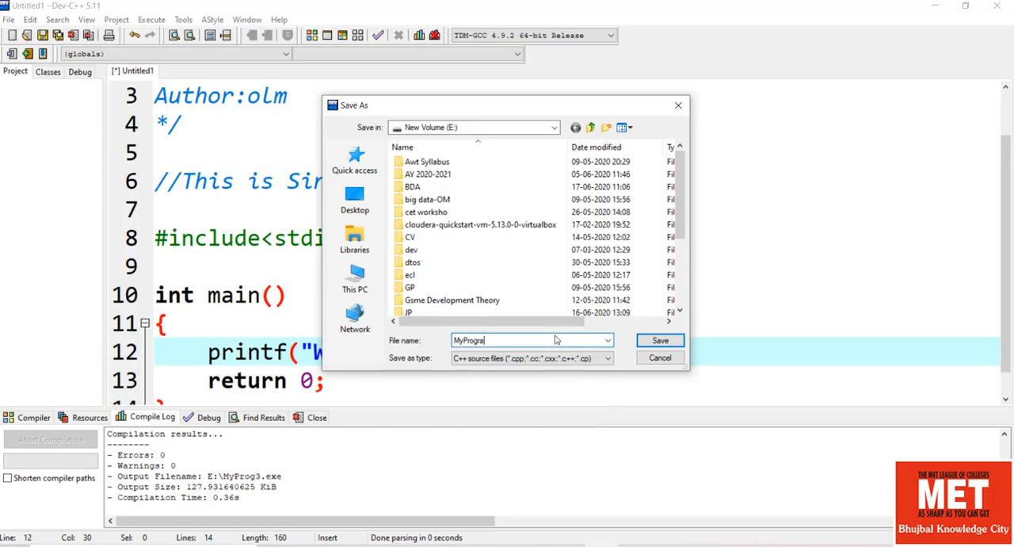
{"action": "type", "text": "m 1"}
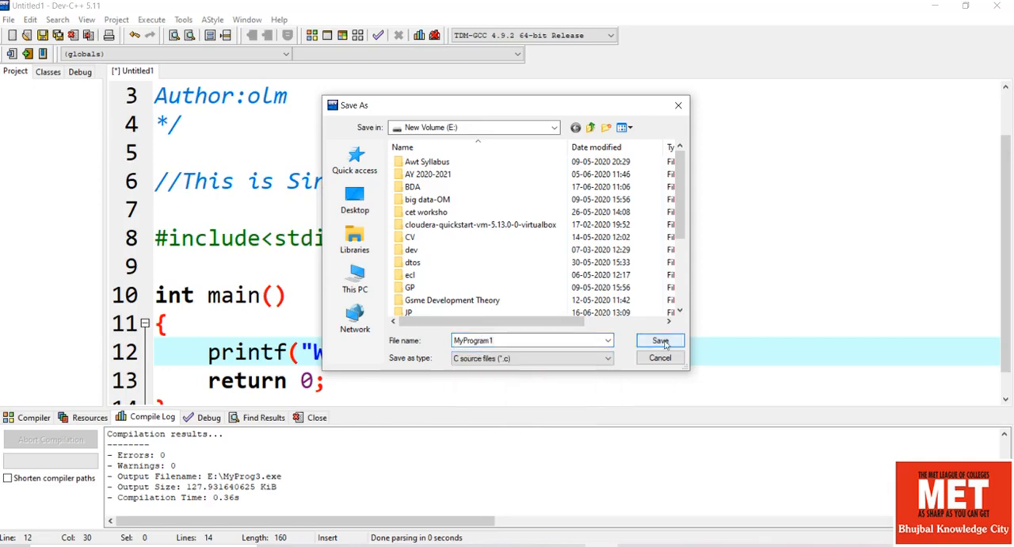
{"action": "left_click", "coordinate": [659, 339]}
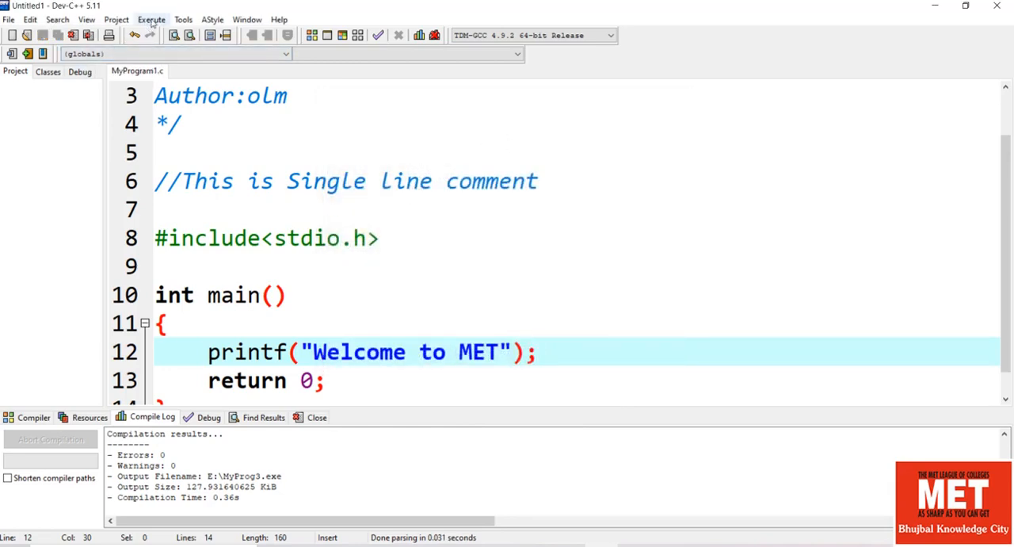
Compile MyProgram1.c and run it so the console shows Welcome to MET
{"action": "left_click", "coordinate": [152, 19]}
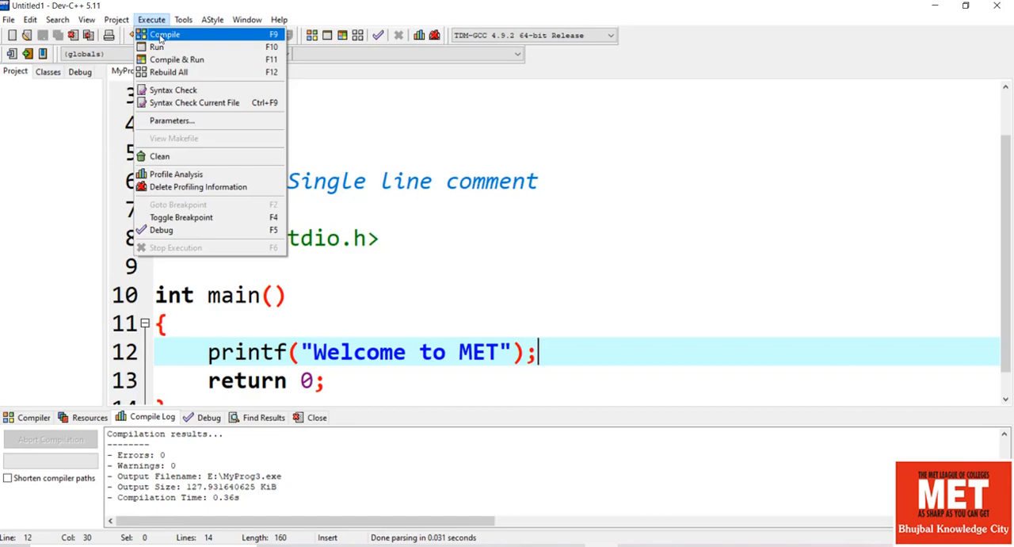
{"action": "left_click", "coordinate": [164, 35]}
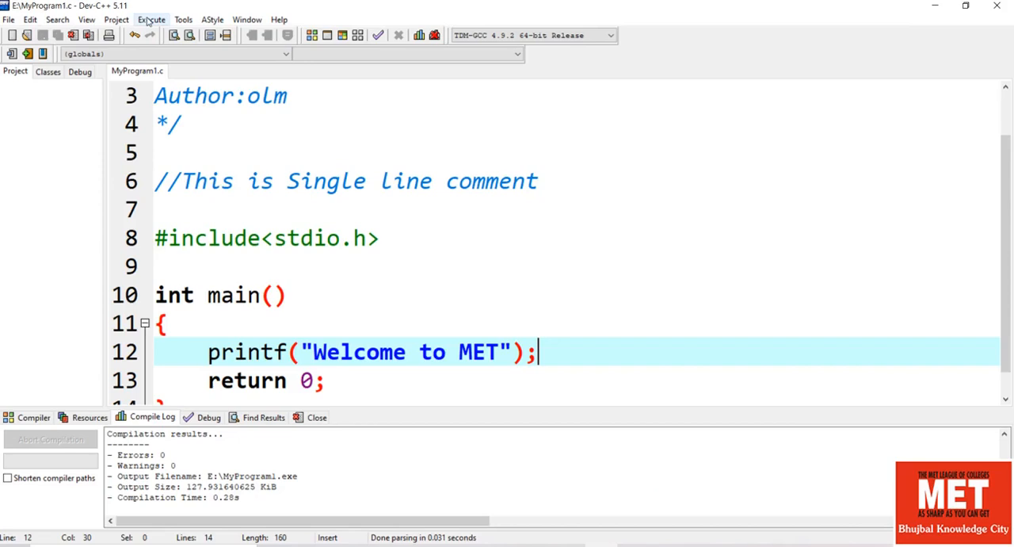
{"action": "left_click", "coordinate": [151, 19]}
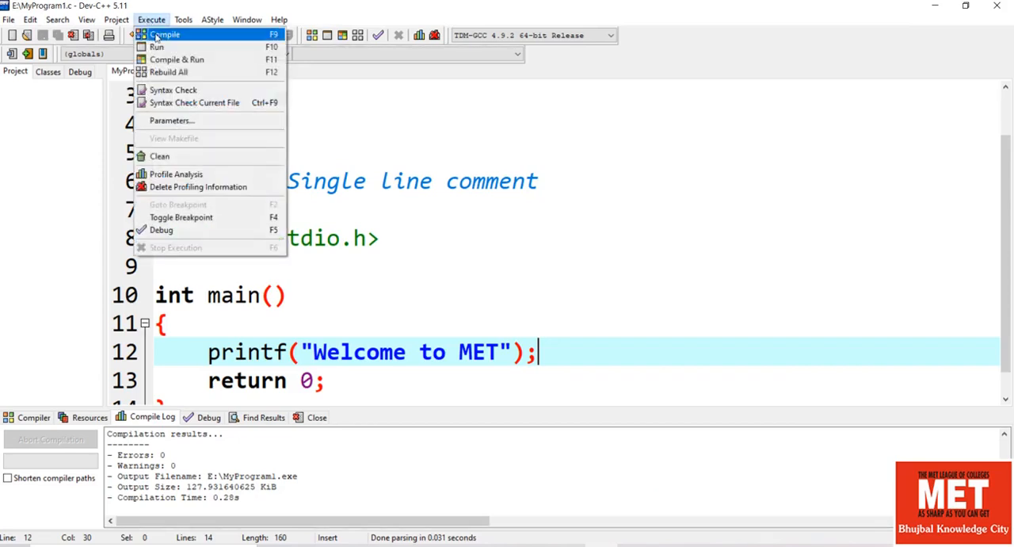
{"action": "left_click", "coordinate": [157, 46]}
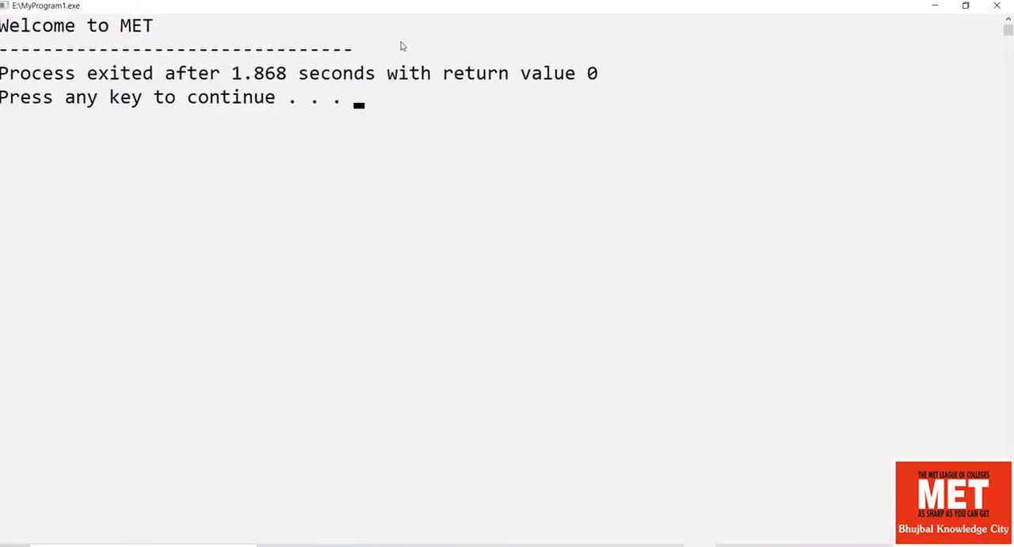
{"action": "mouse_move", "coordinate": [409, 48]}
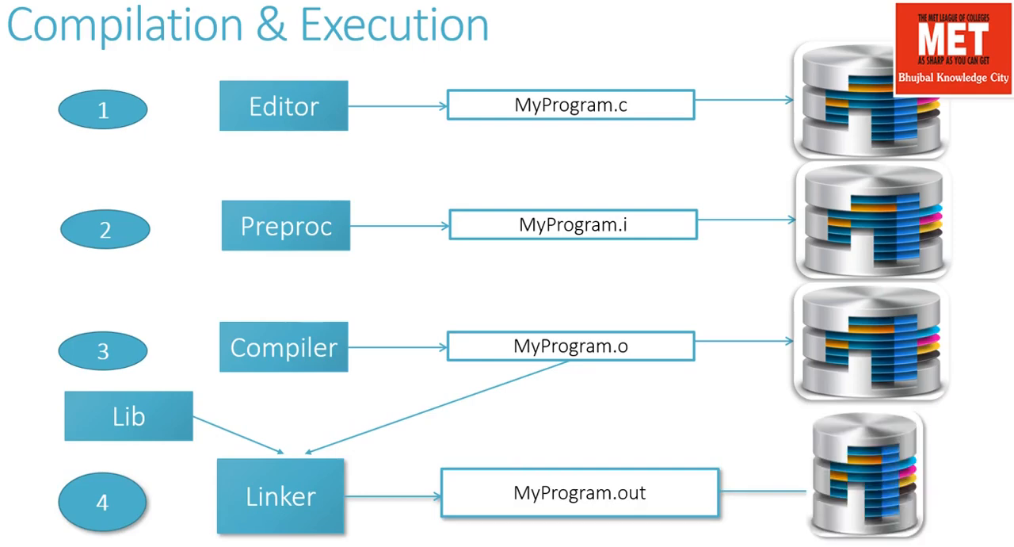
{"action": "scroll", "scroll_direction": "down", "scroll_amount": 3}
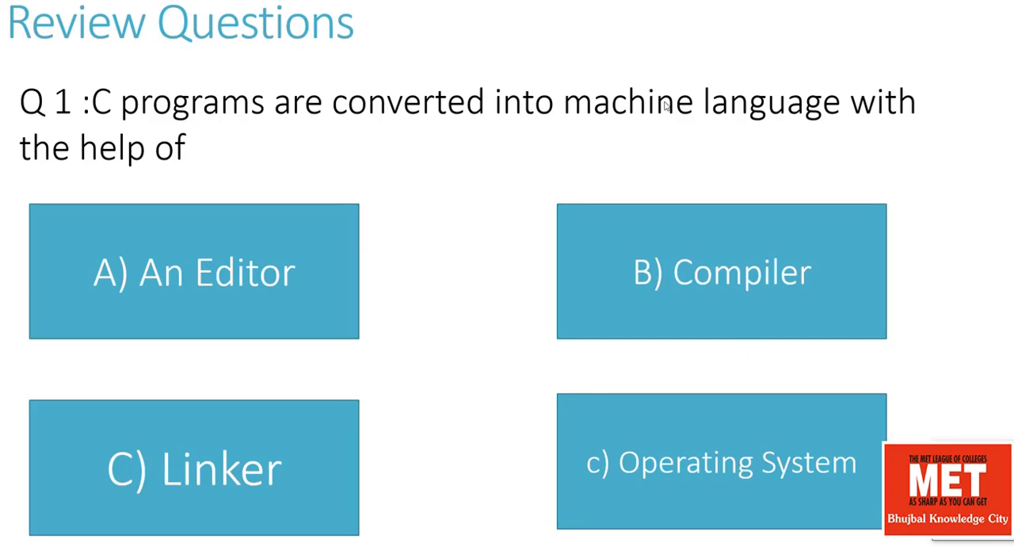
Reveal B) Compiler as the answer to review question 1
{"action": "left_click", "coordinate": [721, 272]}
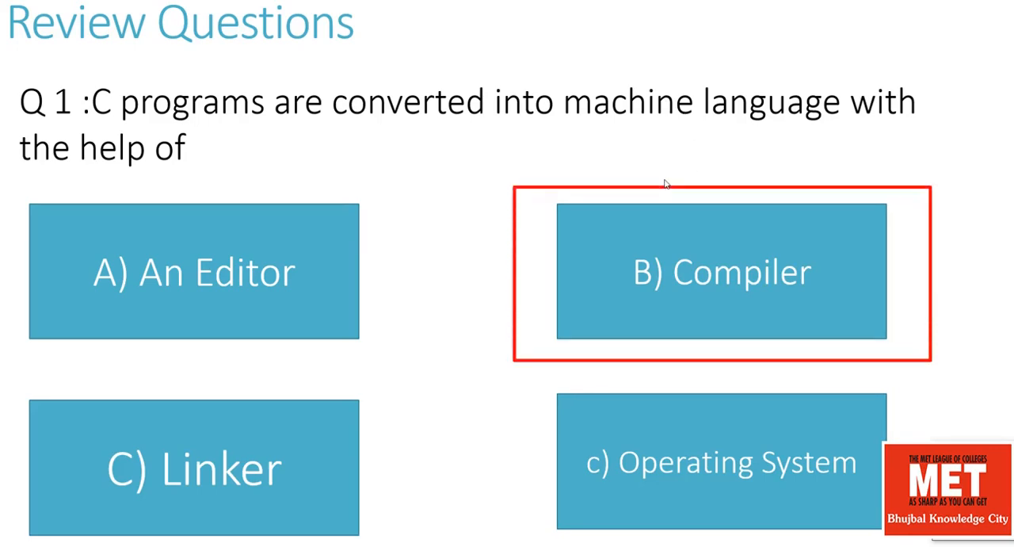
{"action": "mouse_move", "coordinate": [662, 174]}
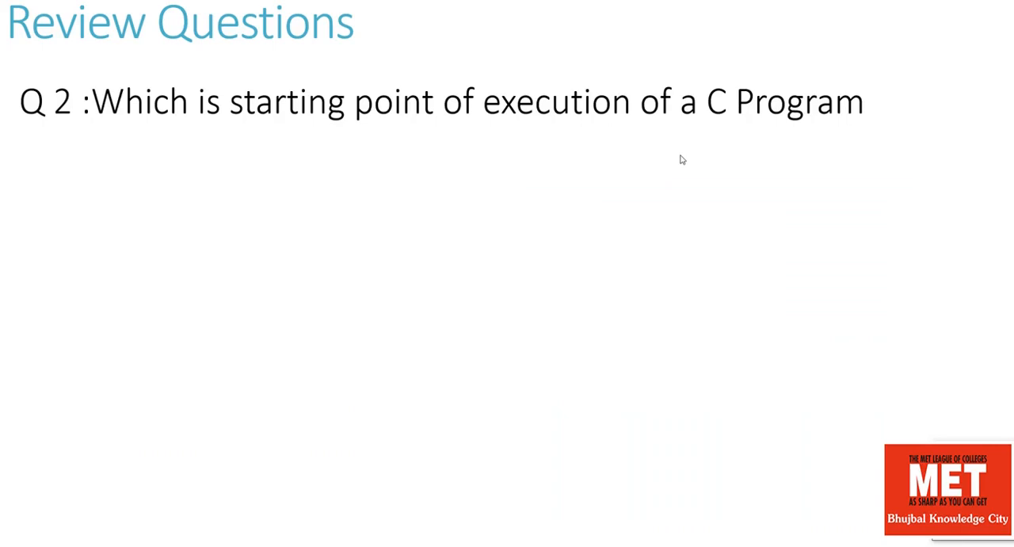
{"action": "mouse_move", "coordinate": [677, 166]}
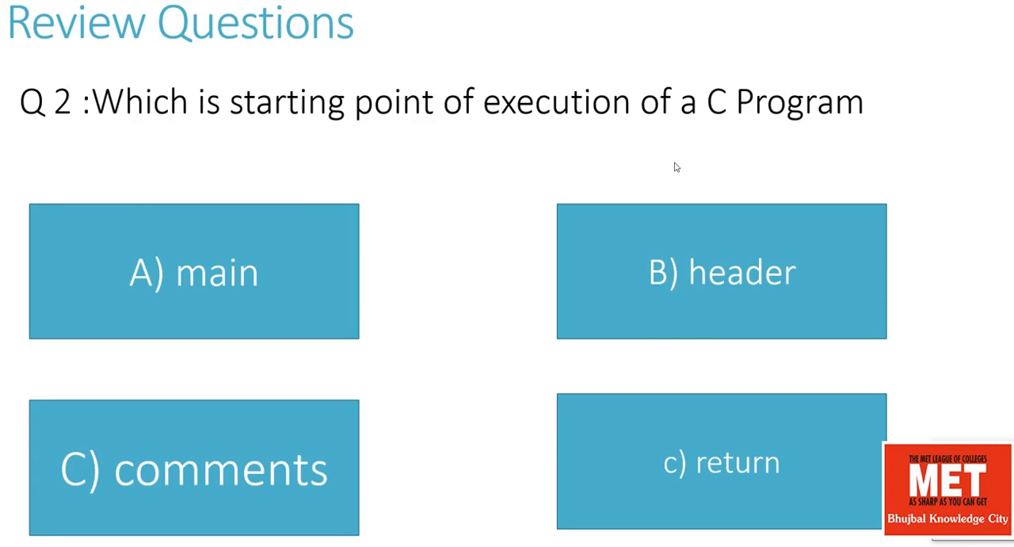
{"action": "mouse_move", "coordinate": [745, 102]}
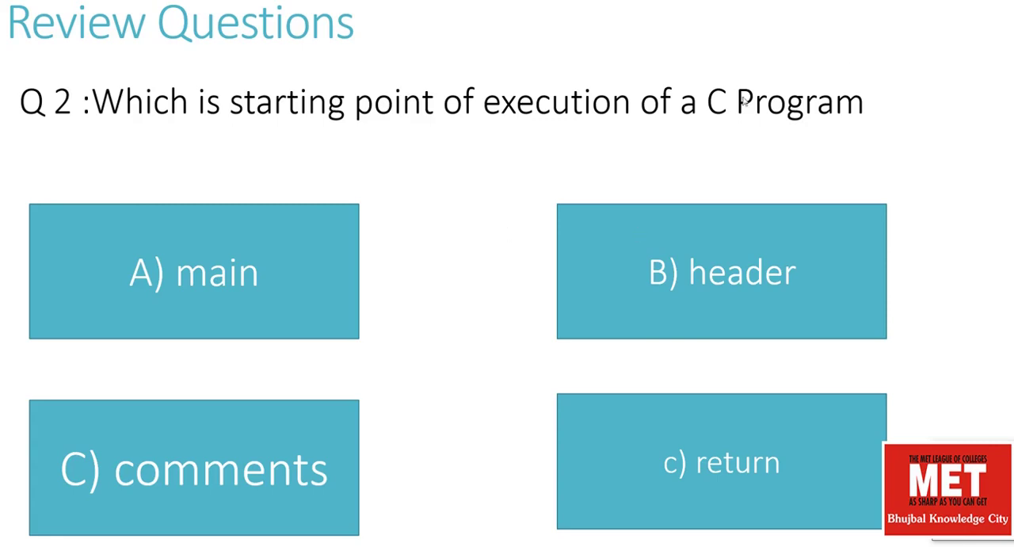
{"action": "mouse_move", "coordinate": [903, 169]}
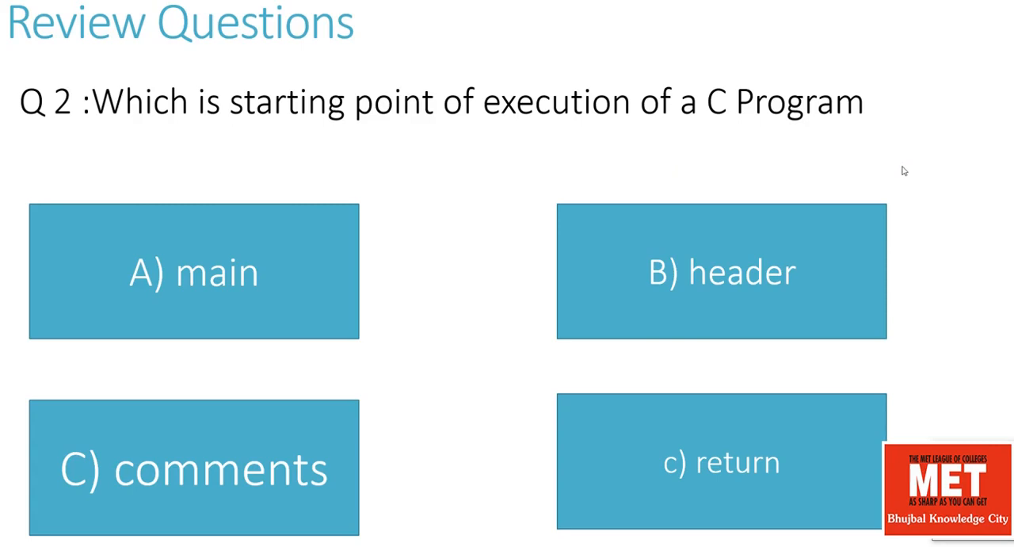
{"action": "mouse_move", "coordinate": [910, 166]}
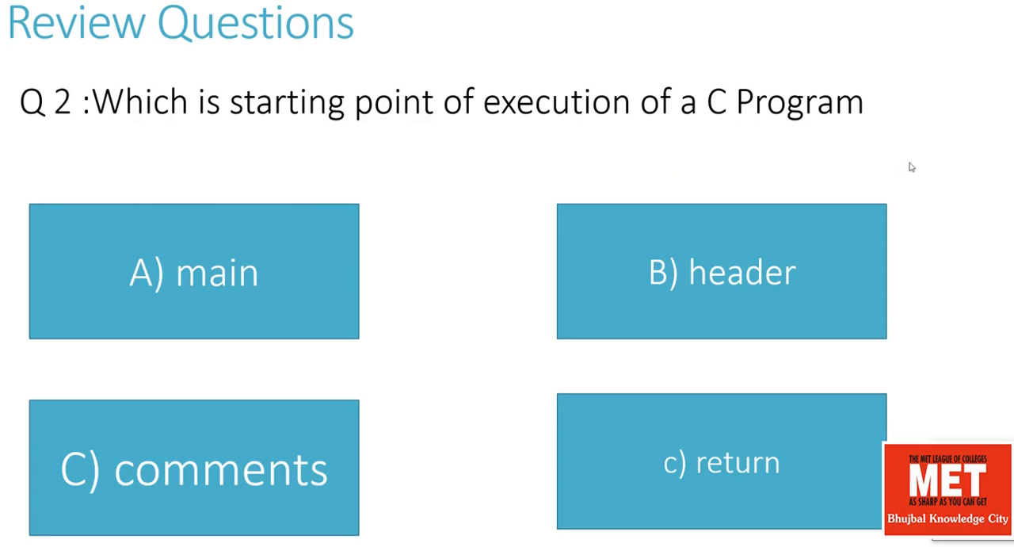